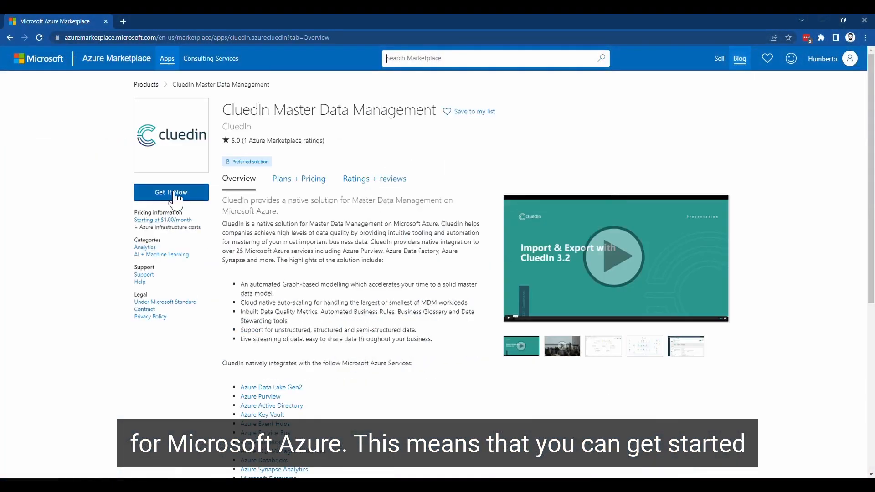
Step: Get CluedIn Master Data Management from Azure Marketplace and create it on the CluedIn Platform plan
click(171, 192)
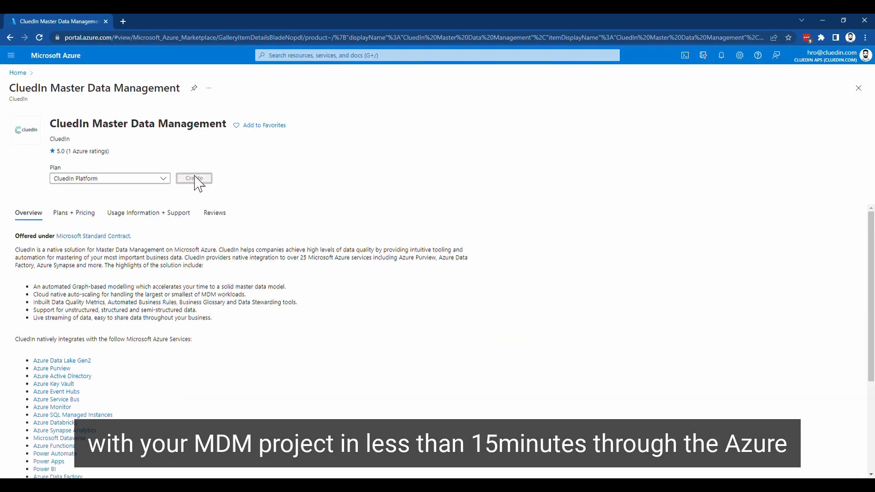
click(194, 178)
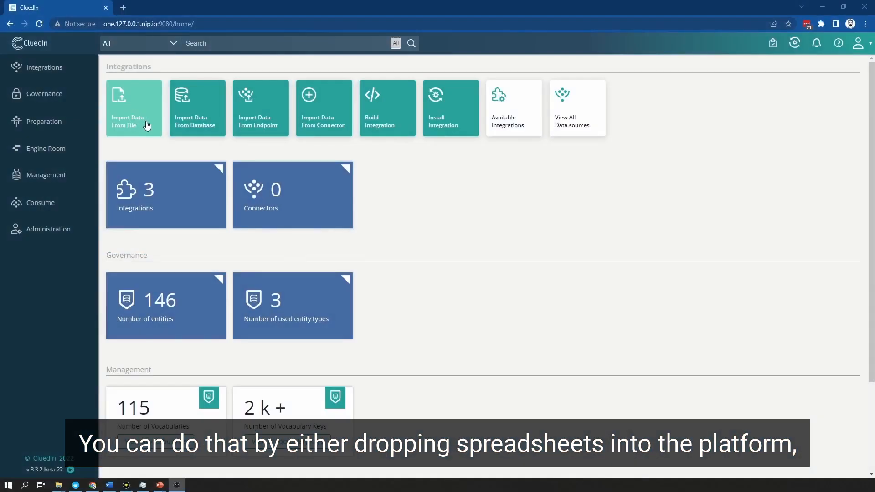
Step: Preview the file and database import forms, ending on the ingestion-point import form
click(134, 107)
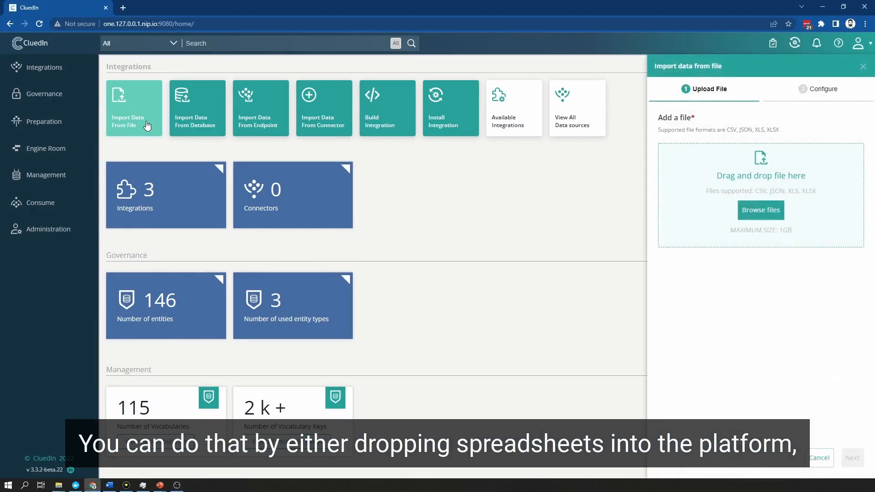
mouse_move(250, 138)
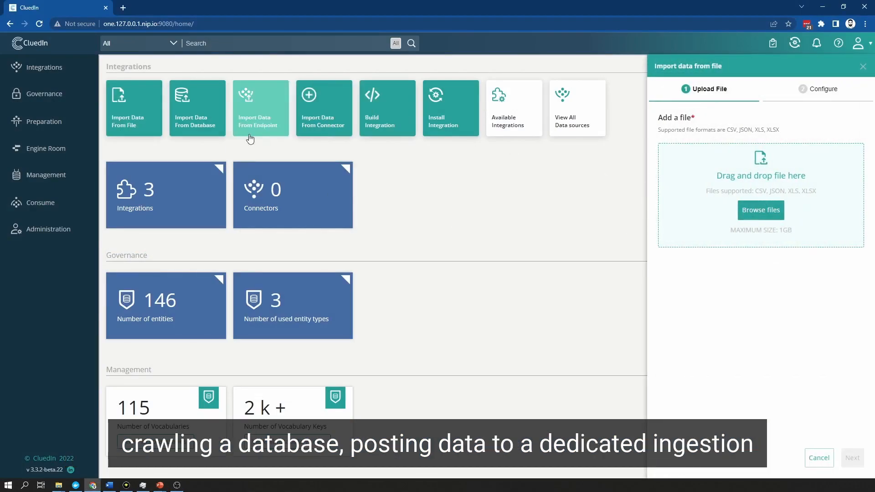
click(196, 107)
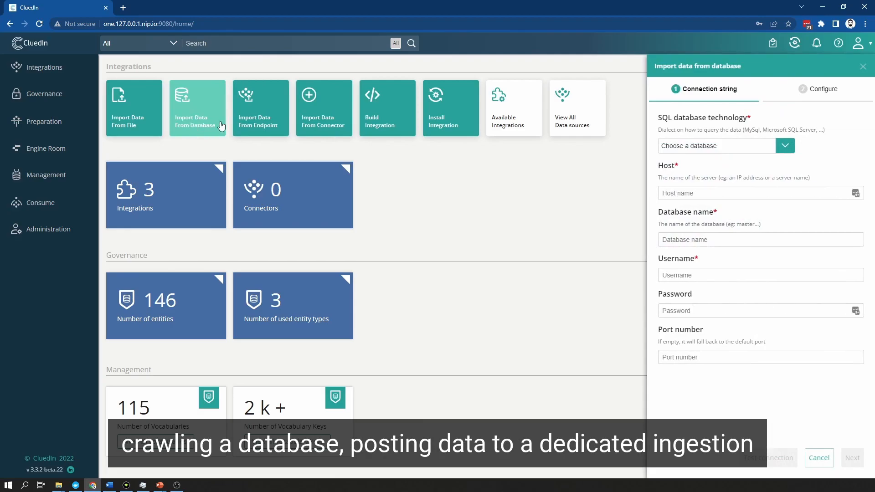
click(260, 108)
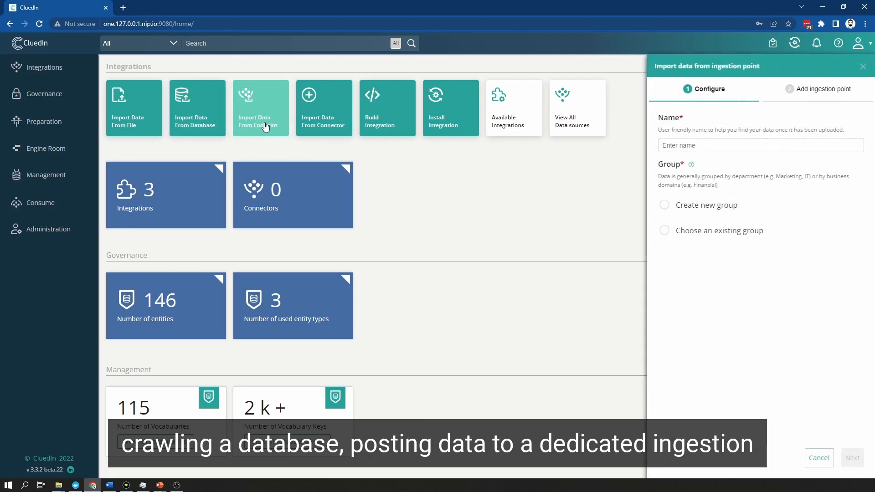
mouse_move(361, 134)
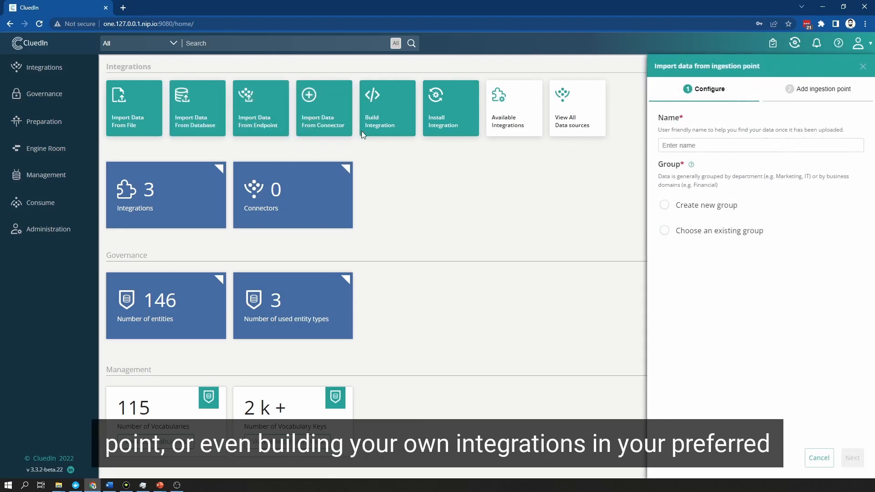
mouse_move(387, 107)
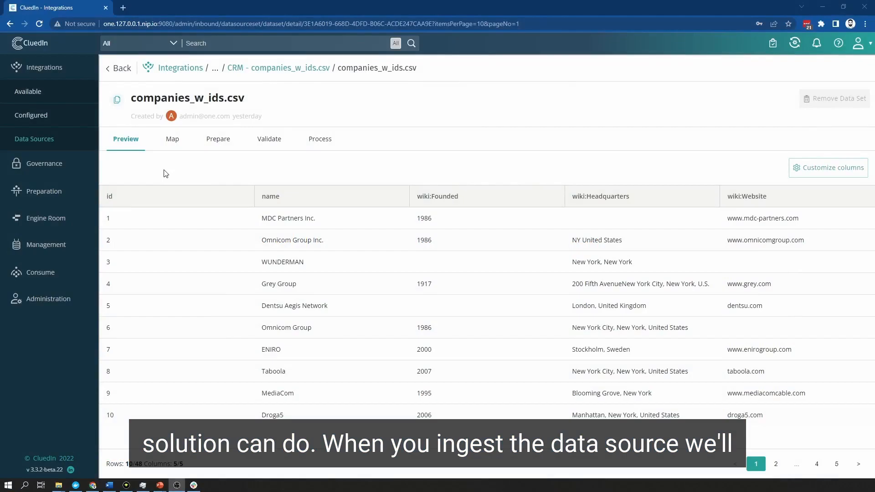
Step: Review the companies data set's prepare, validate and process stages
click(216, 138)
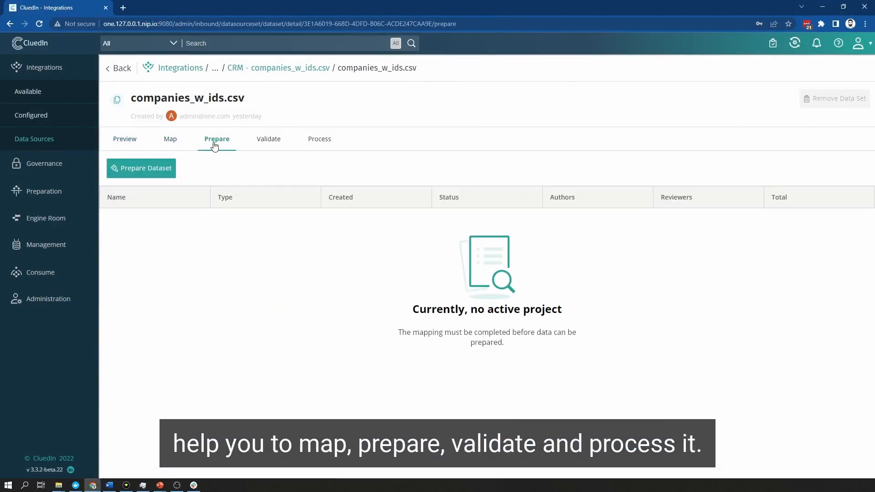
click(268, 139)
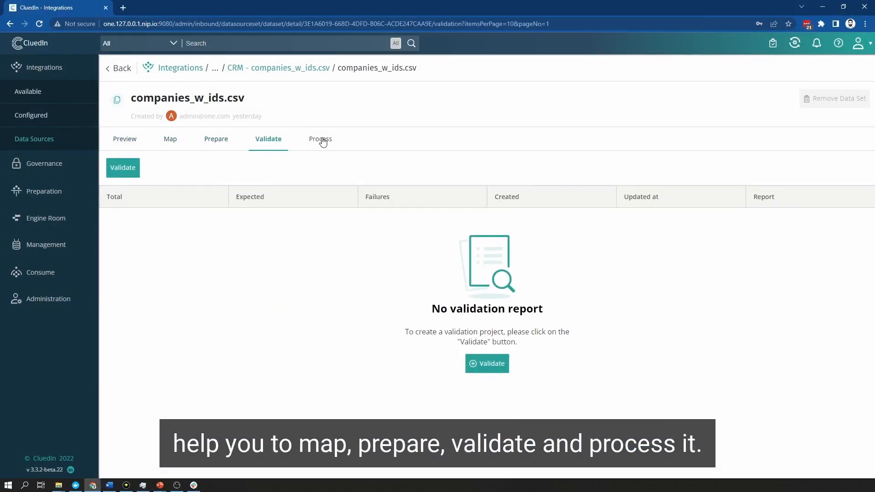
click(318, 139)
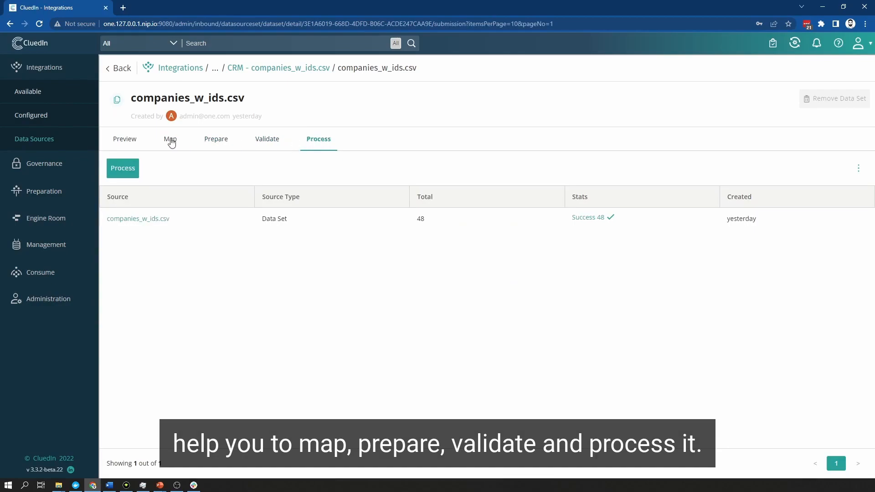
mouse_move(34, 138)
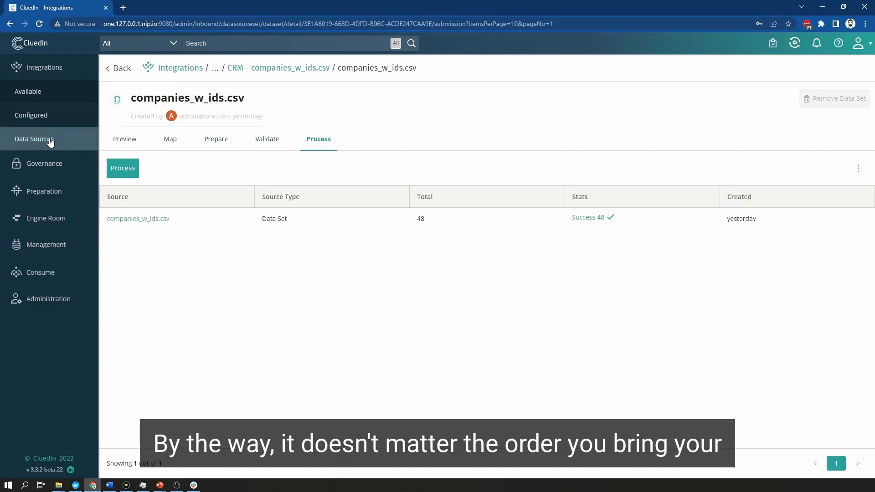
Step: Return to Data Sources, expand the CRM sources and load the people.csv data set preview
click(34, 138)
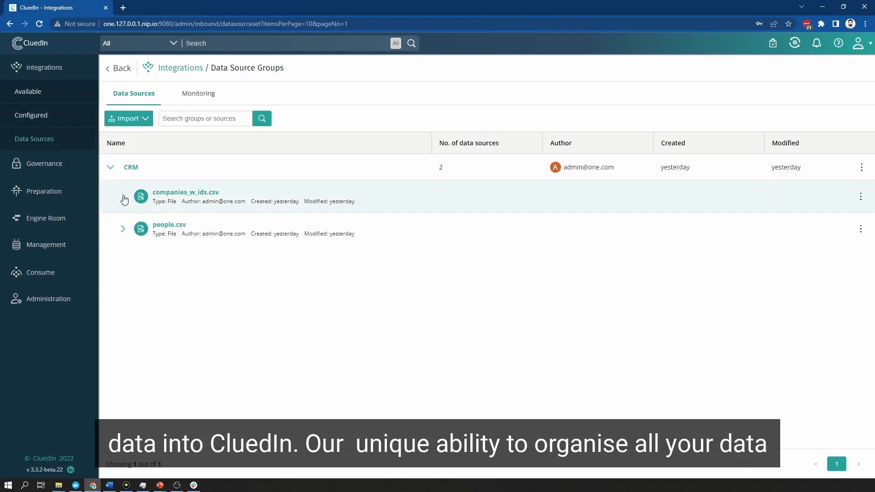
click(122, 199)
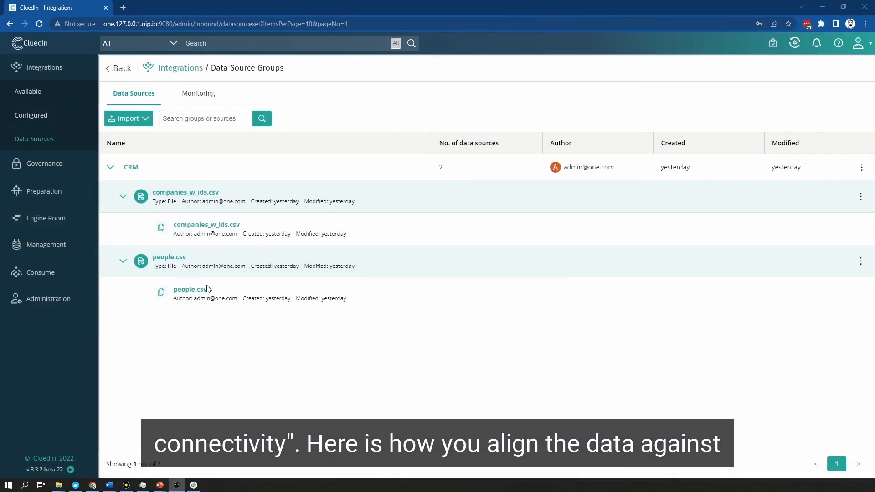
click(192, 289)
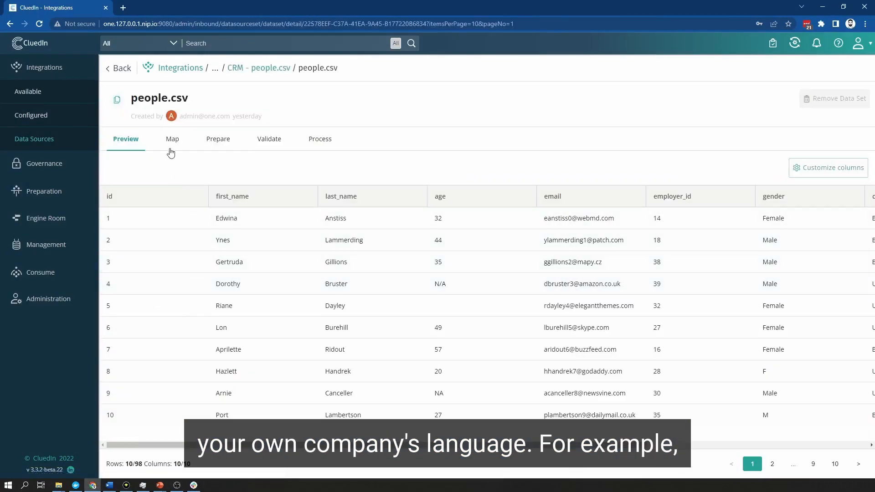
Step: Edit the people.csv Employee mapping, creating a new Role vocabulary key with a data type, and continue to edge relations
click(171, 139)
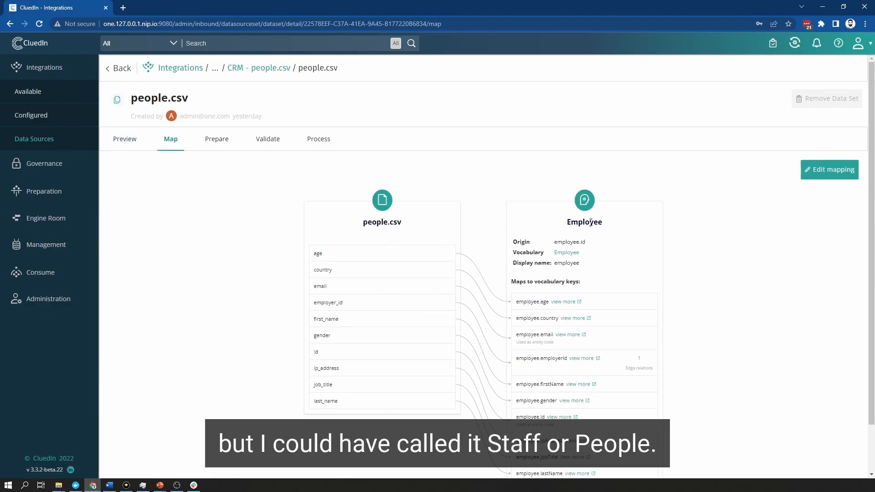
mouse_move(614, 228)
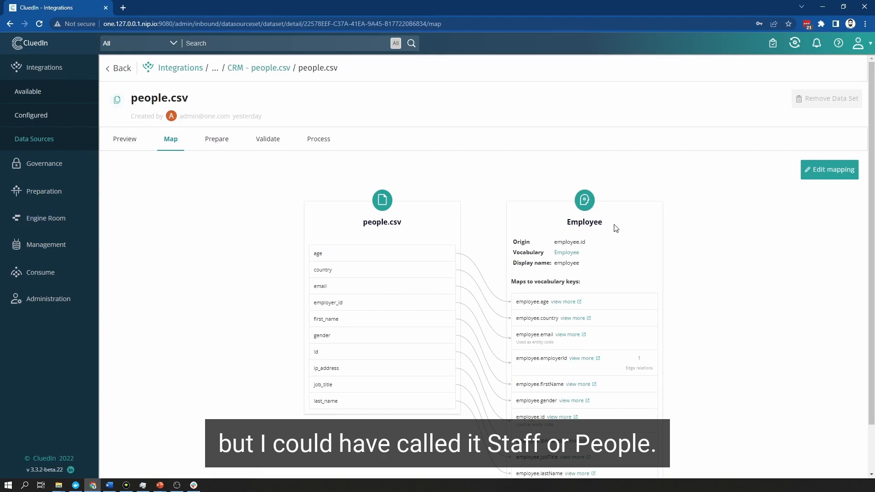
mouse_move(830, 169)
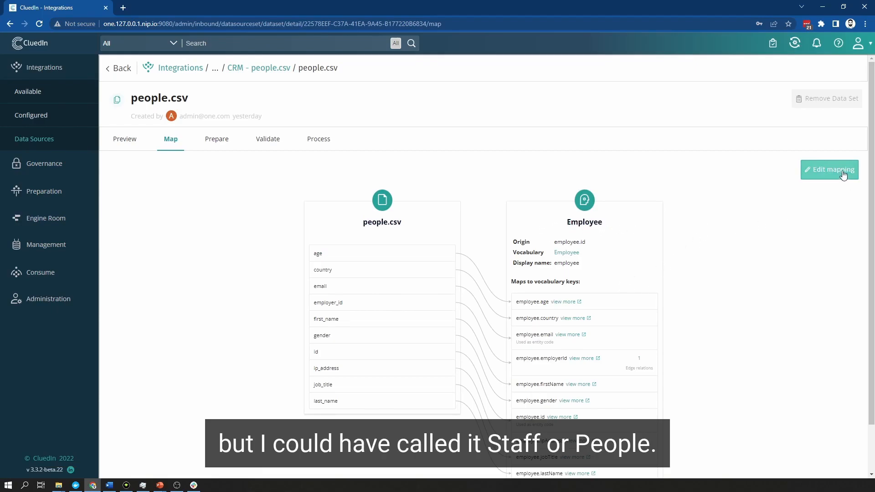
click(830, 169)
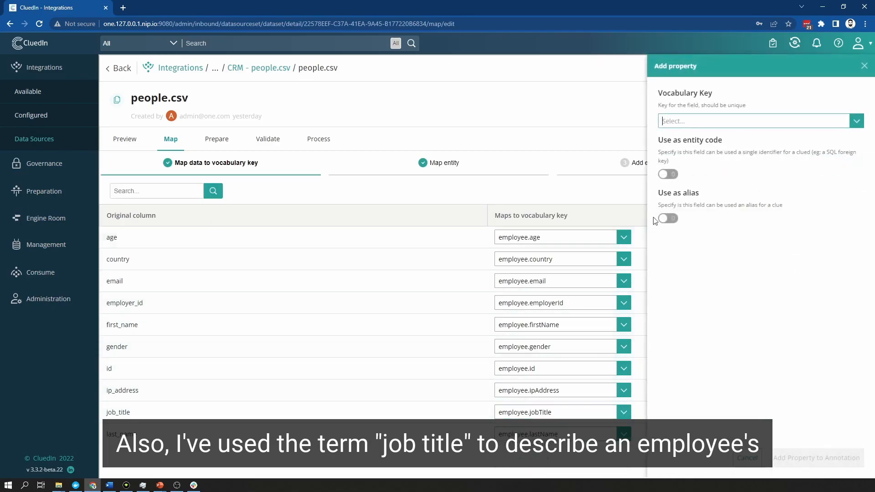
text(Role)
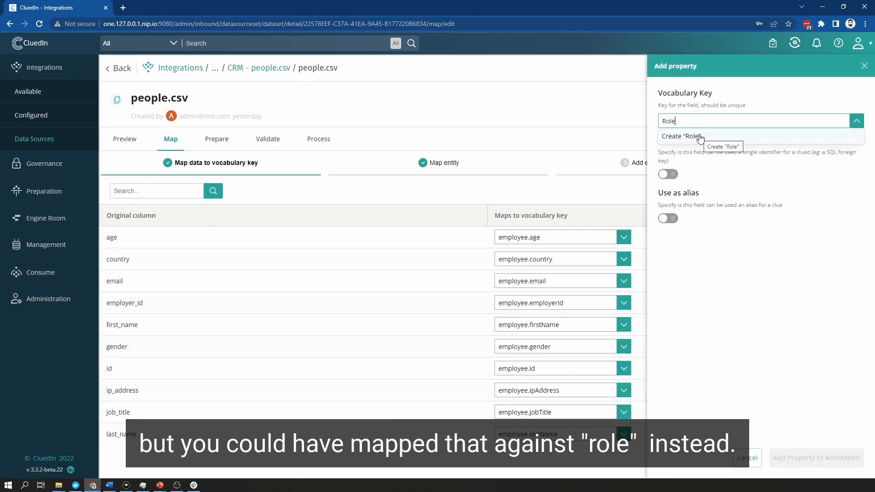
click(682, 136)
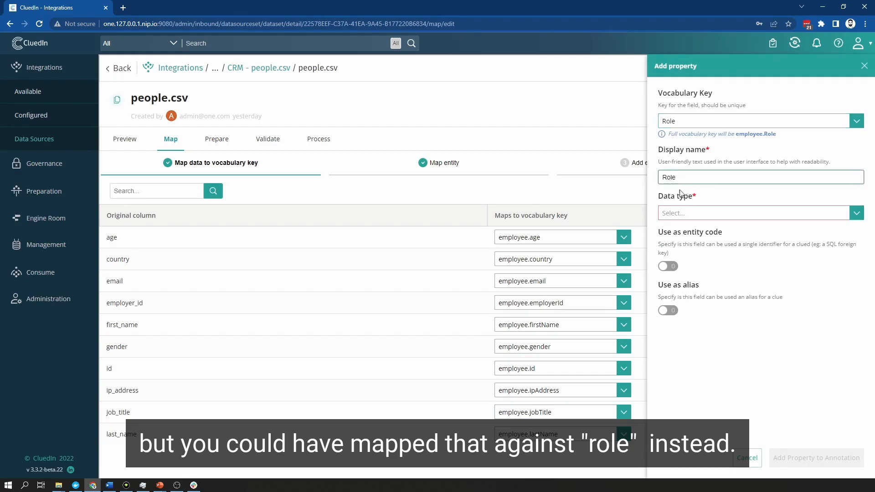
click(756, 213)
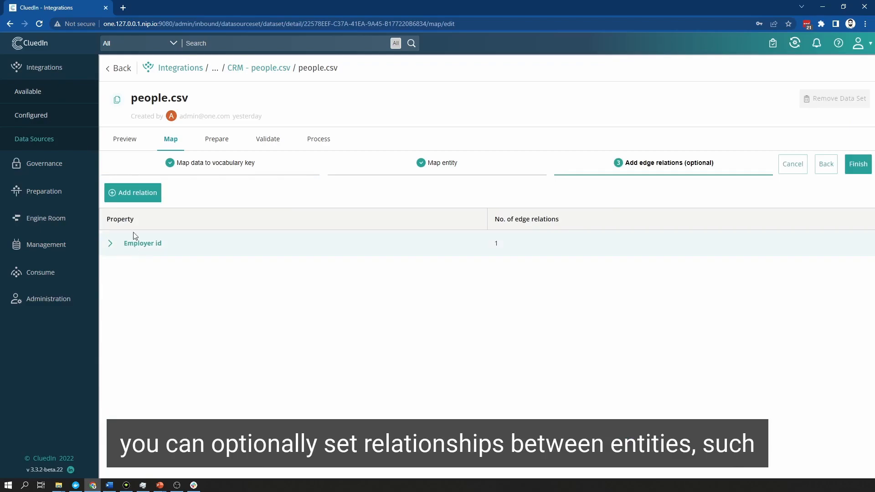
click(110, 243)
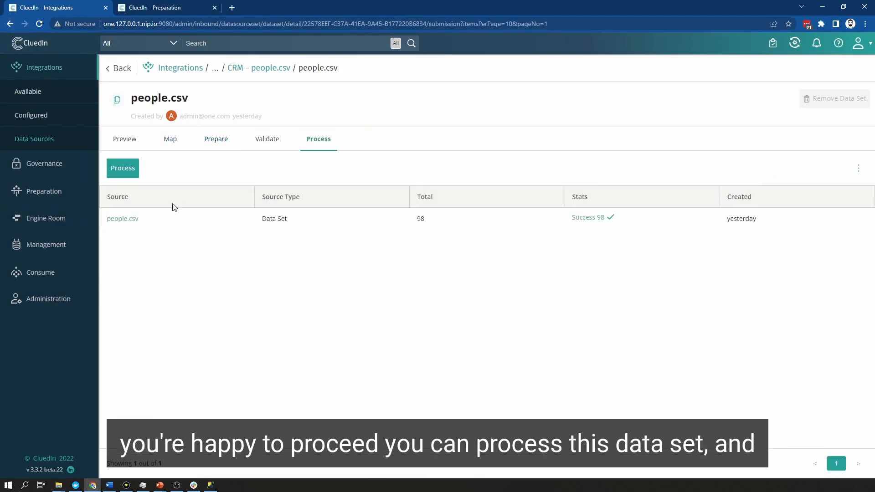
Step: Process people.csv, confirming the push of its 98 records, then move to the global search box
click(123, 168)
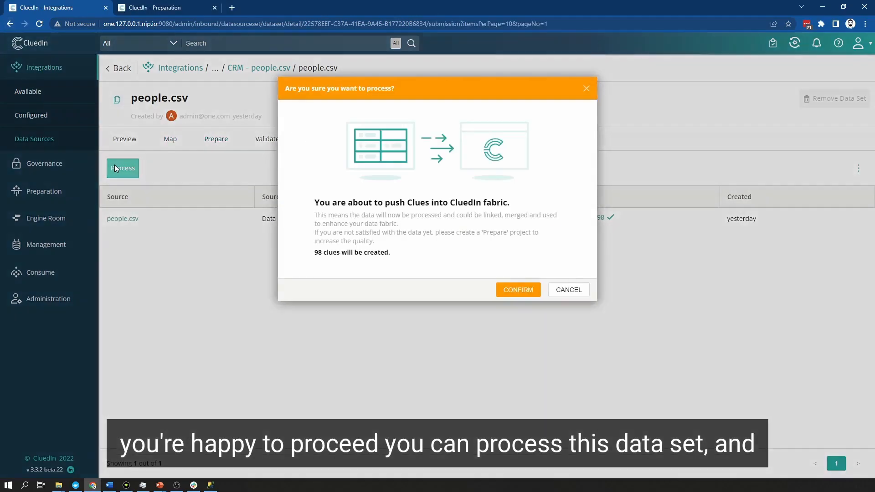
mouse_move(564, 311)
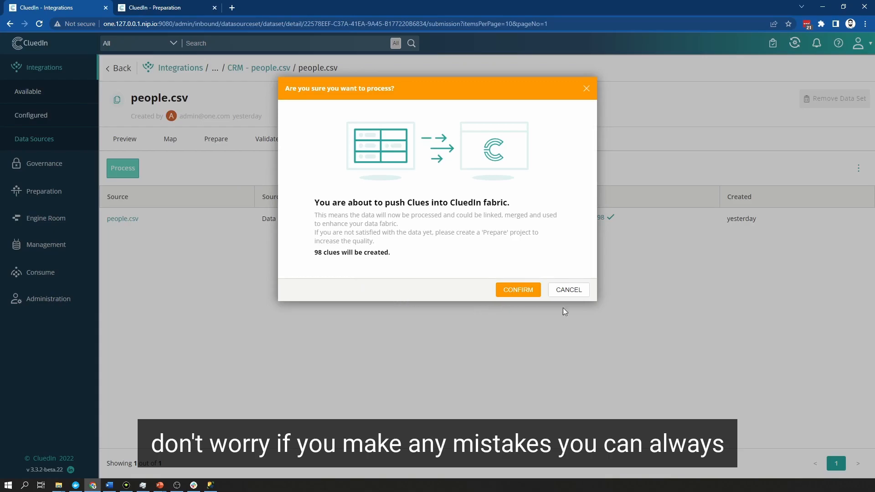
click(517, 290)
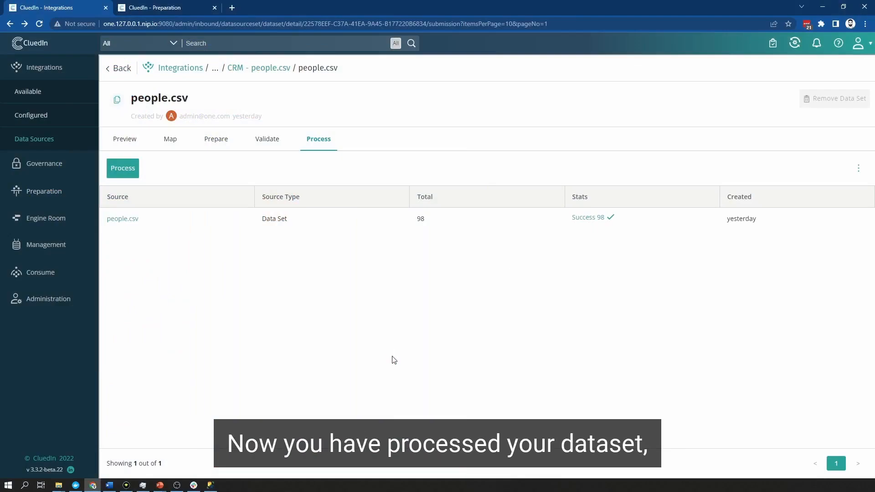
click(282, 43)
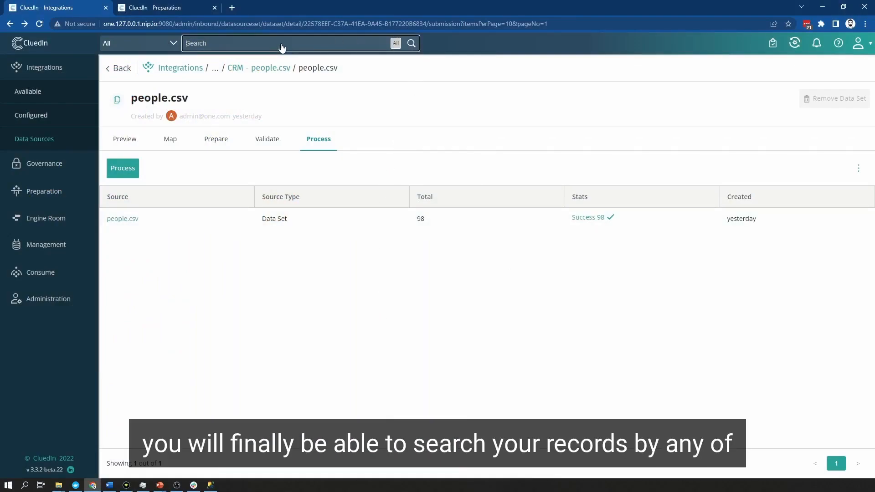
Step: Search for Mekanism, load its organization record and review its relations and change history
text(mekanisn)
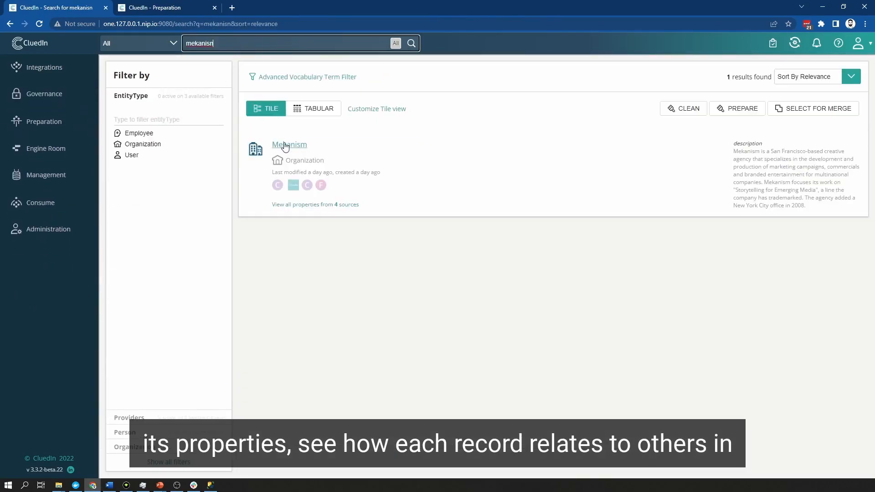
click(289, 145)
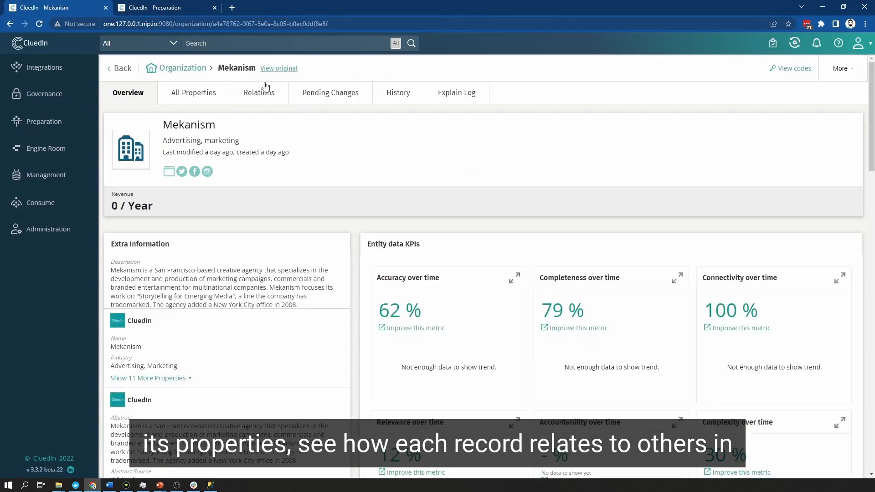
click(258, 93)
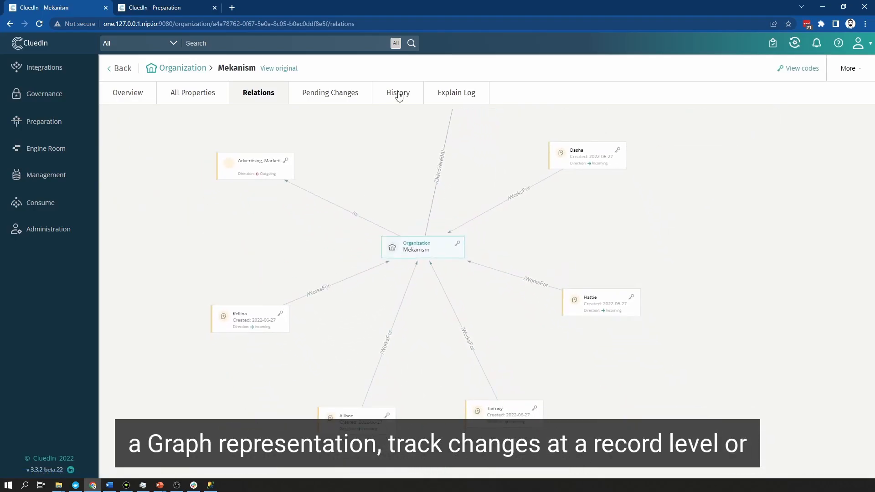
click(398, 93)
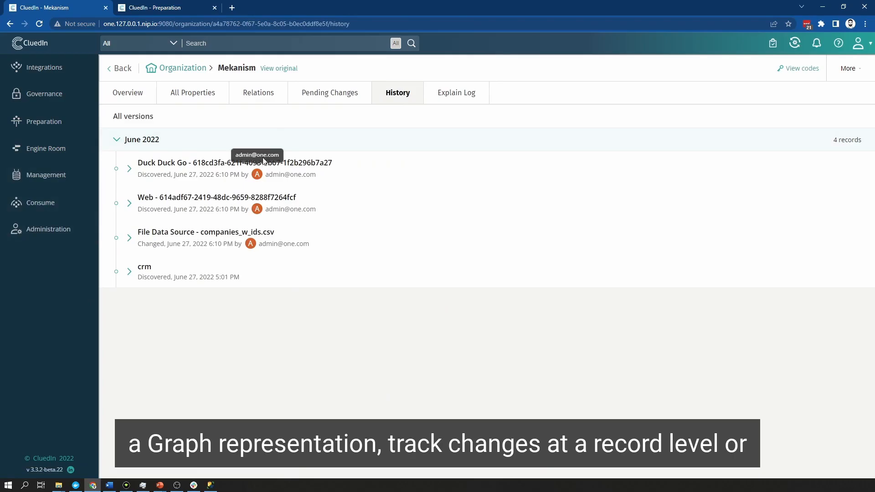
Step: Review Mekanism's 37 properties and explain log, then move to the Governance compliance overview
click(193, 92)
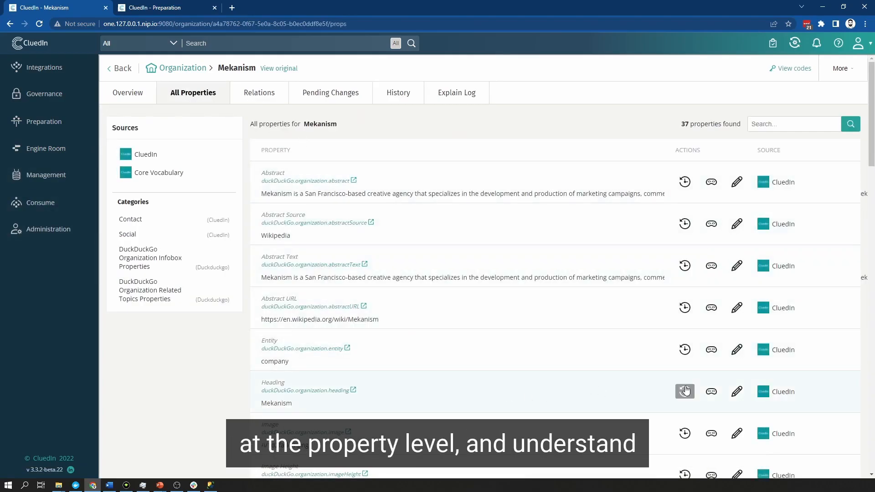
mouse_move(491, 89)
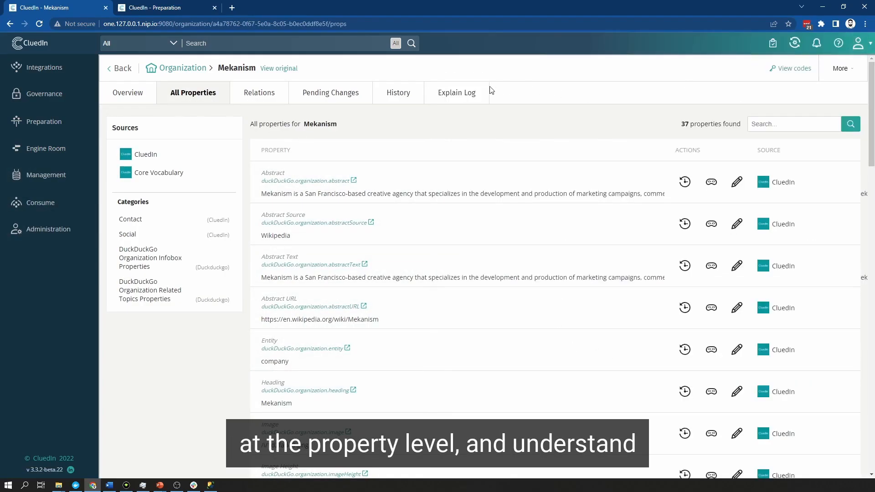
click(456, 92)
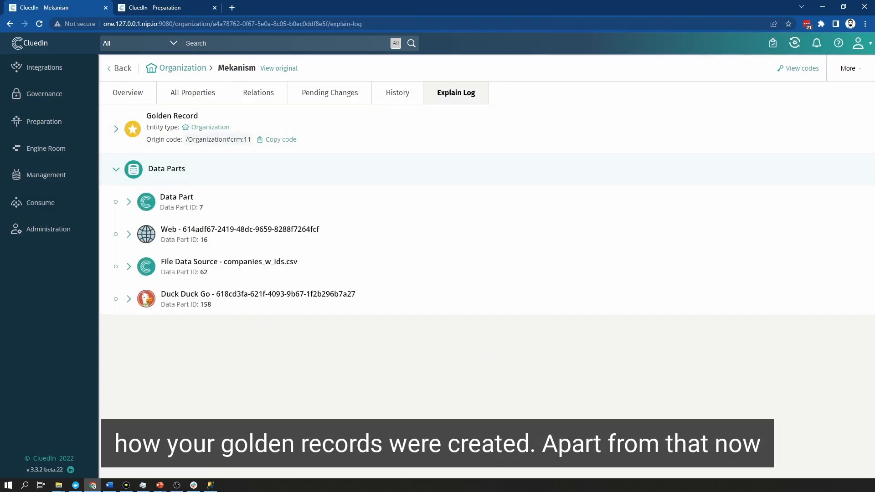
click(44, 93)
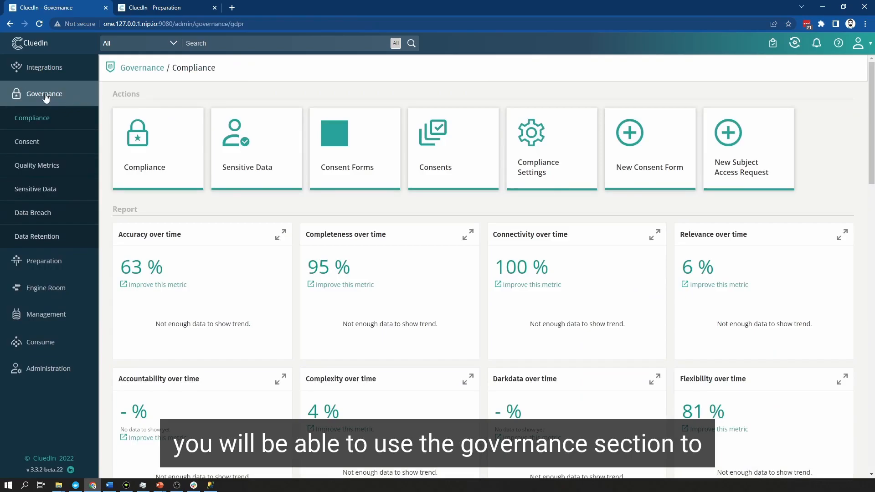
Step: Visit the sensitive data, subject access request, consent and data breach governance pages
click(35, 189)
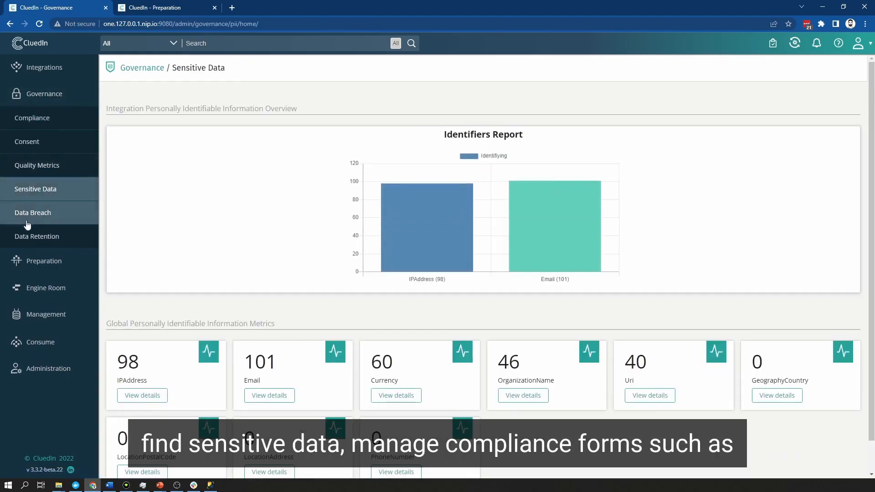
click(32, 117)
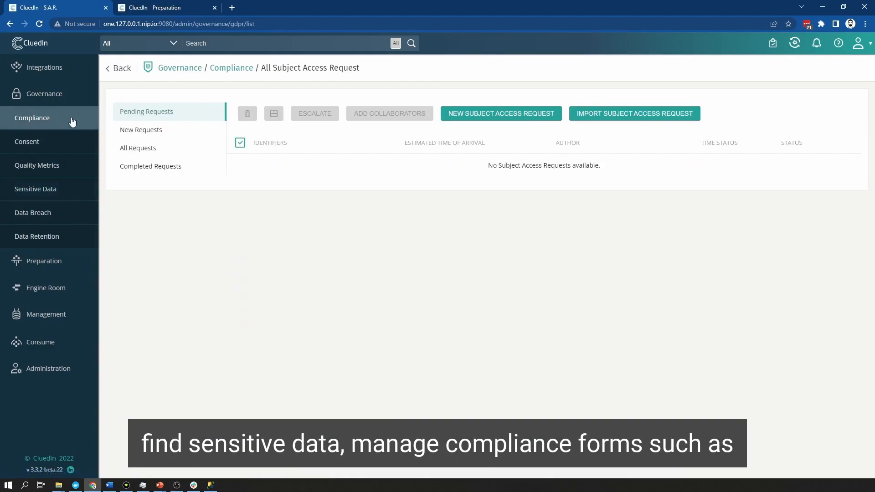
mouse_move(53, 146)
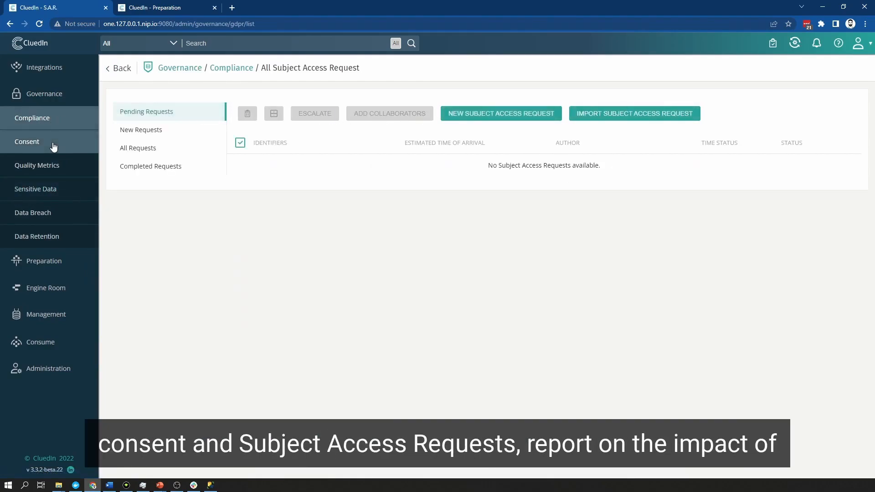
click(27, 141)
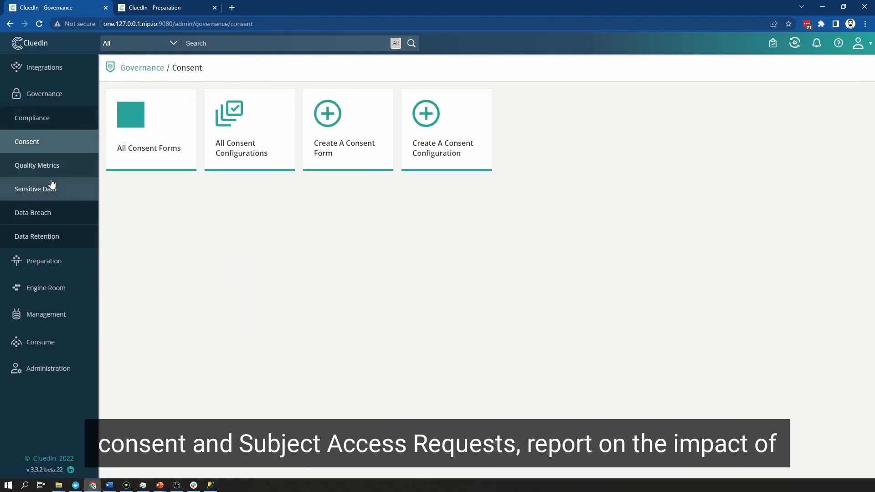
click(32, 212)
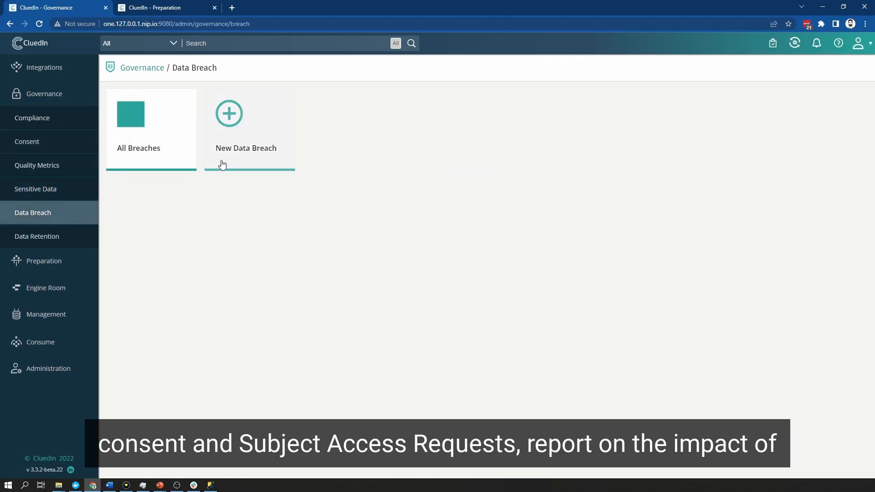
Step: Visit data retention, start a new retention query, check quality metrics, then move to Preparation
click(37, 236)
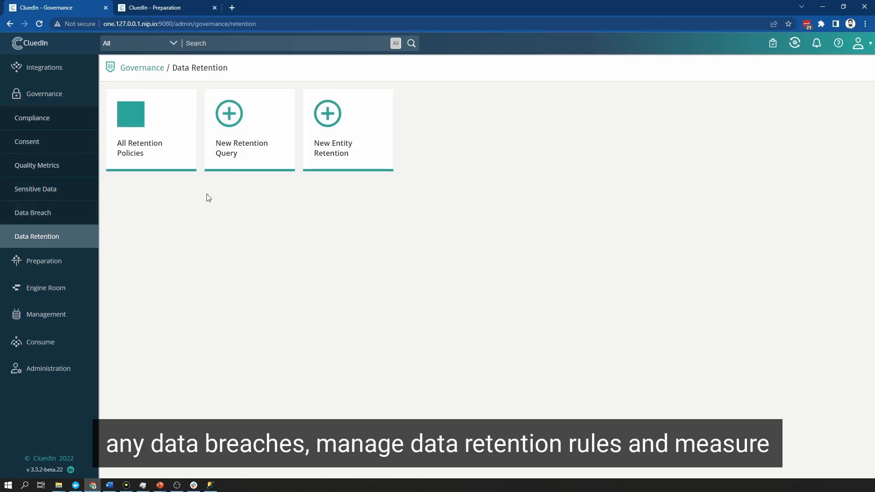
click(250, 114)
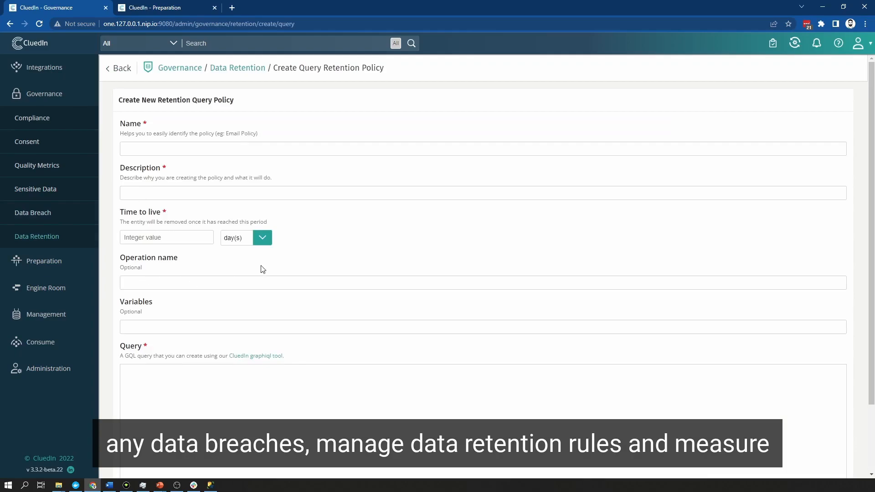
click(37, 165)
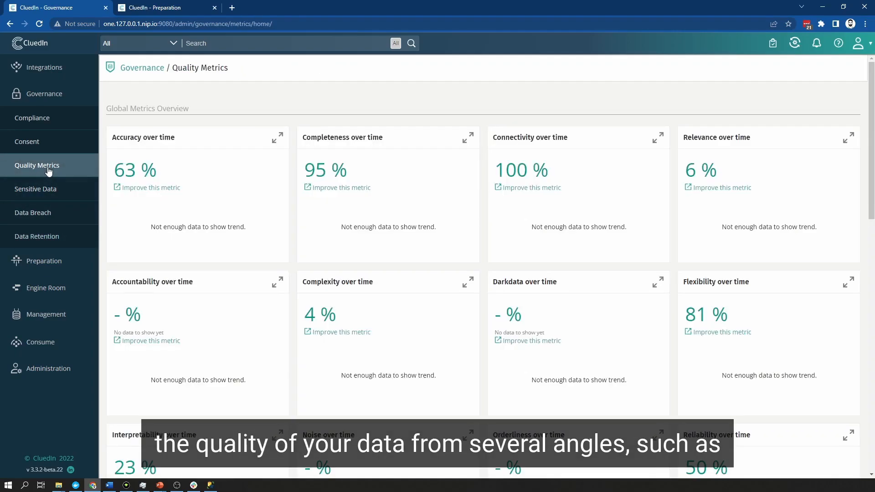
mouse_move(216, 244)
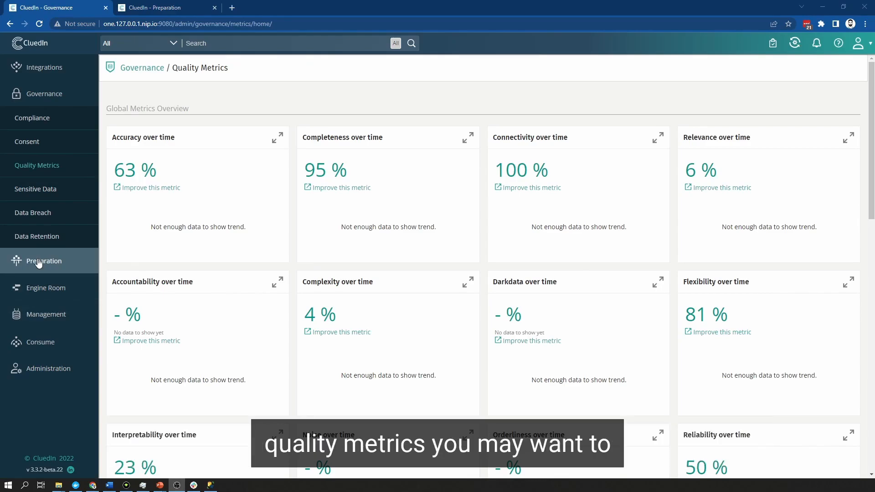
click(44, 260)
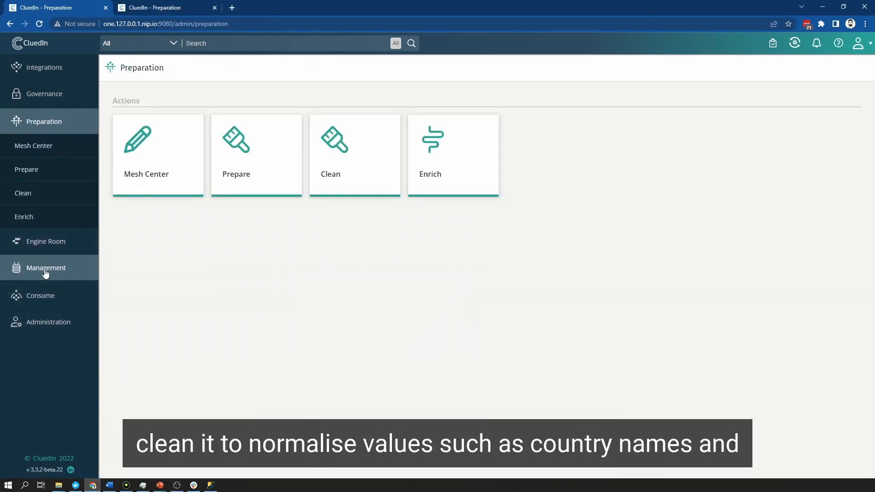
Step: Visit cleaning projects and enrichers, bringing up the Add Enricher catalogue with Clearbit, Google Maps and Knowledge Graph
click(354, 155)
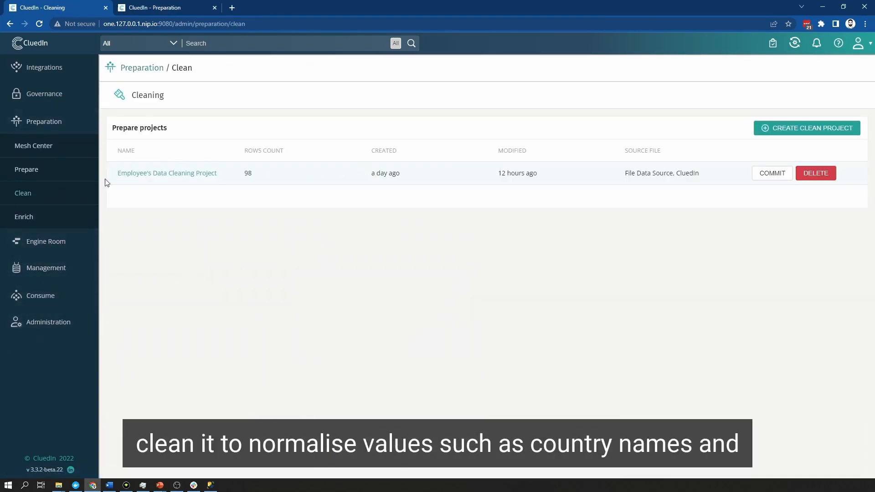
mouse_move(164, 218)
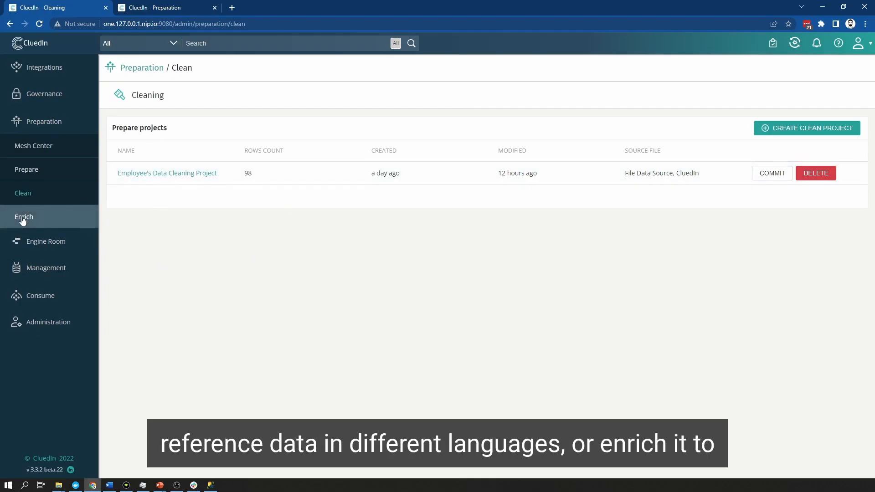
click(24, 217)
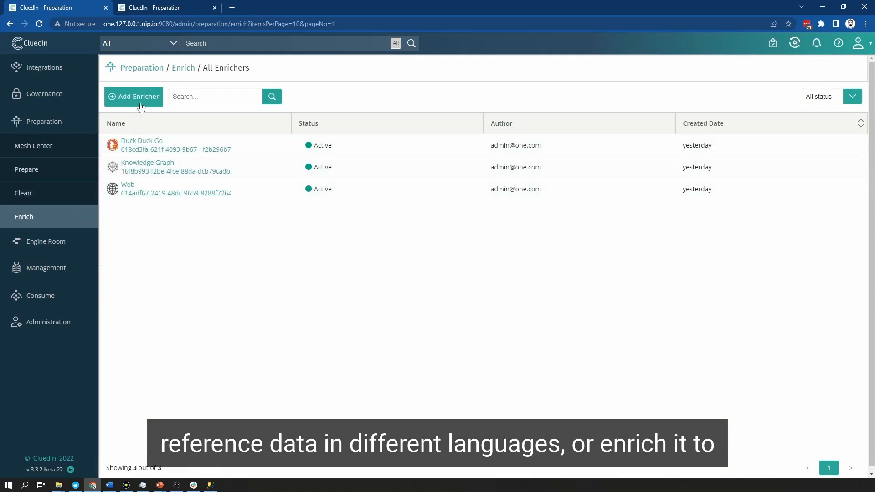
click(134, 97)
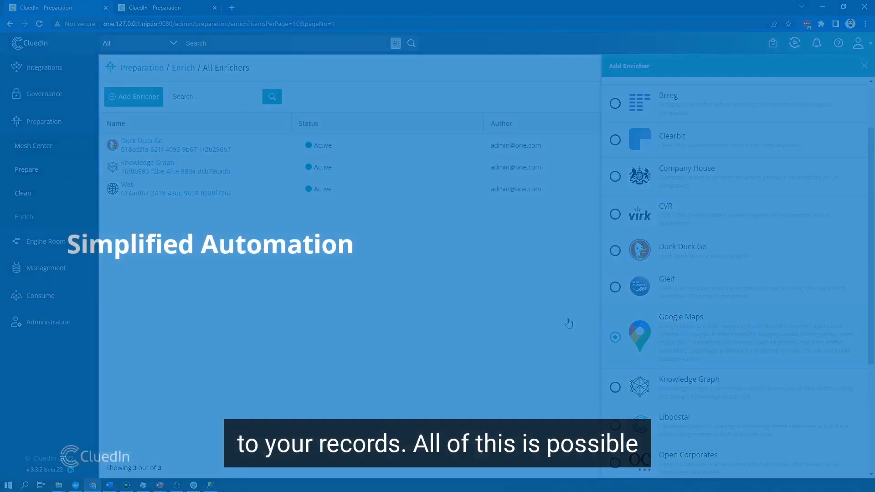
click(23, 193)
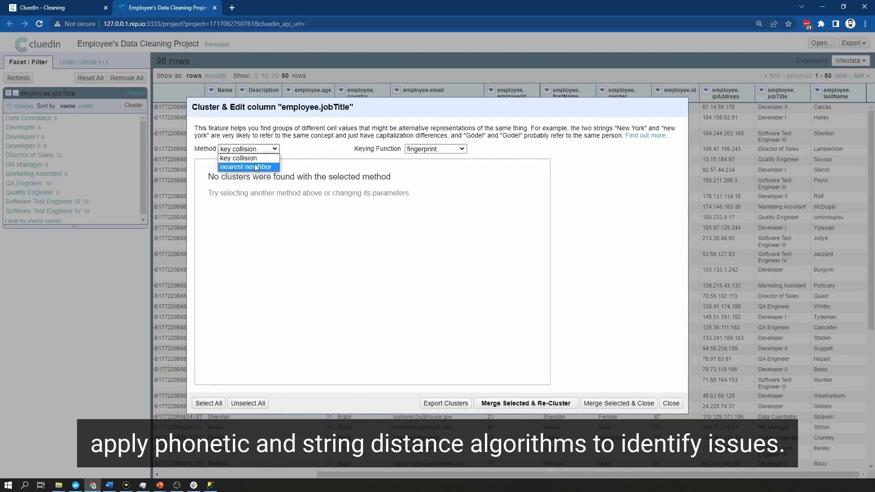
Step: Cluster job titles by nearest neighbour, mark the Developer I/II cluster to merge, and reach the column editing options
click(247, 166)
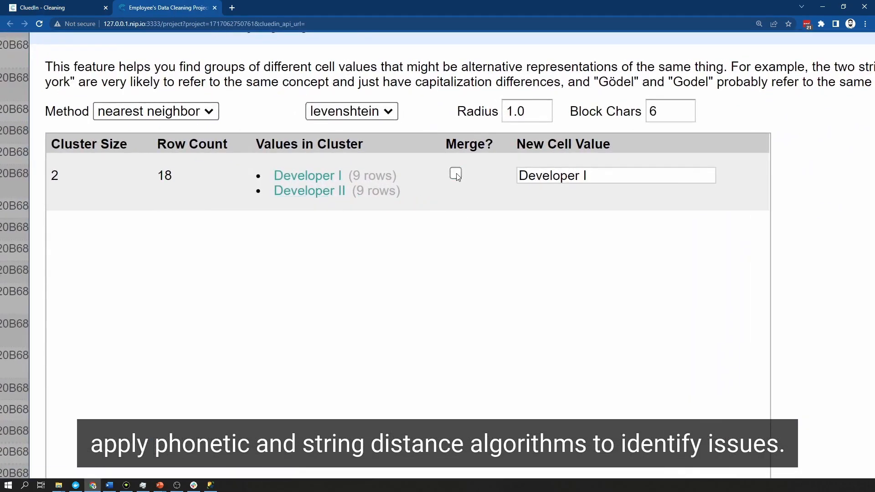
click(155, 111)
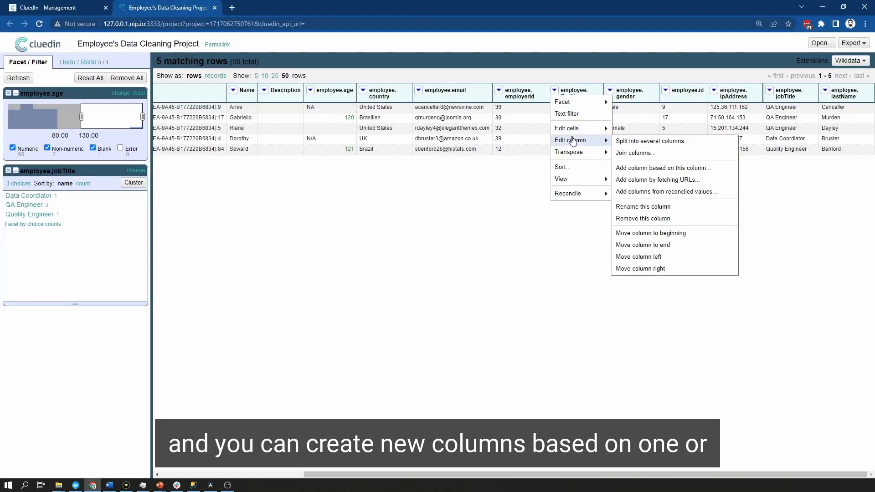
click(664, 168)
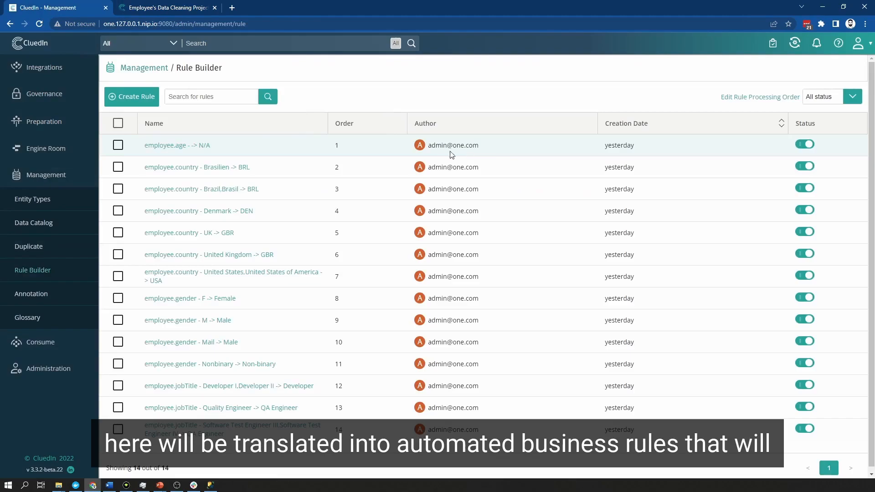
mouse_move(215, 278)
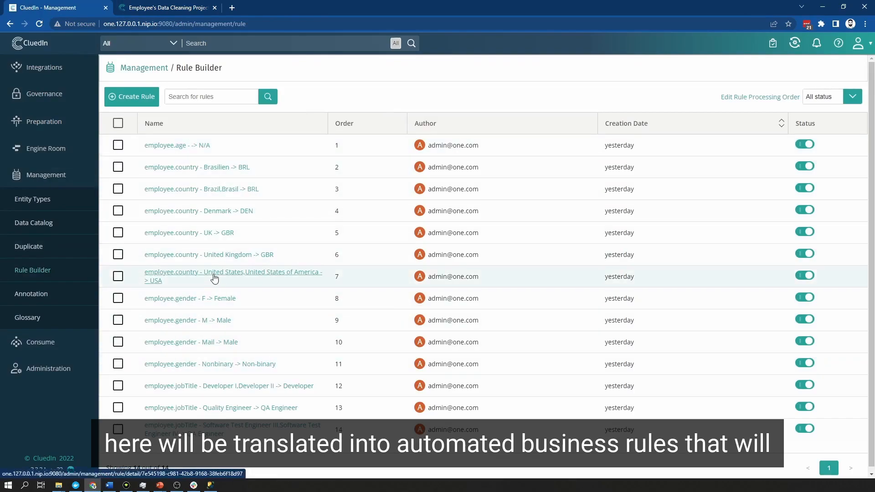
click(232, 276)
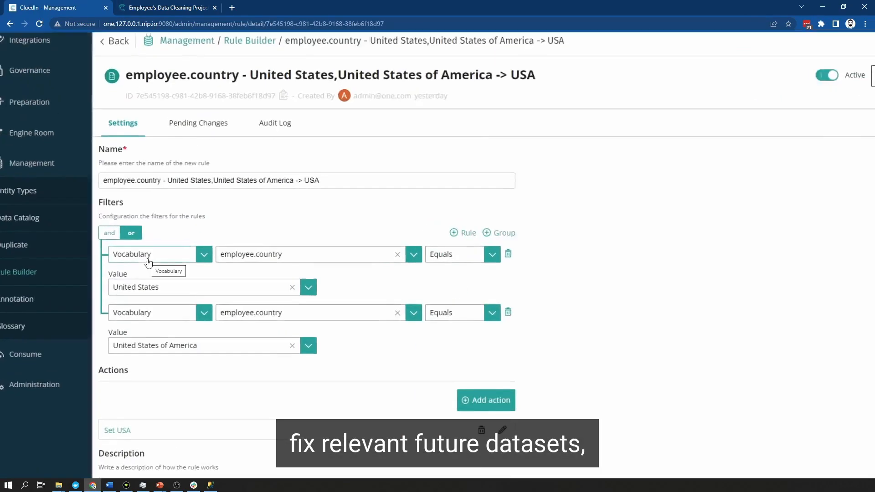
scroll(down, 3)
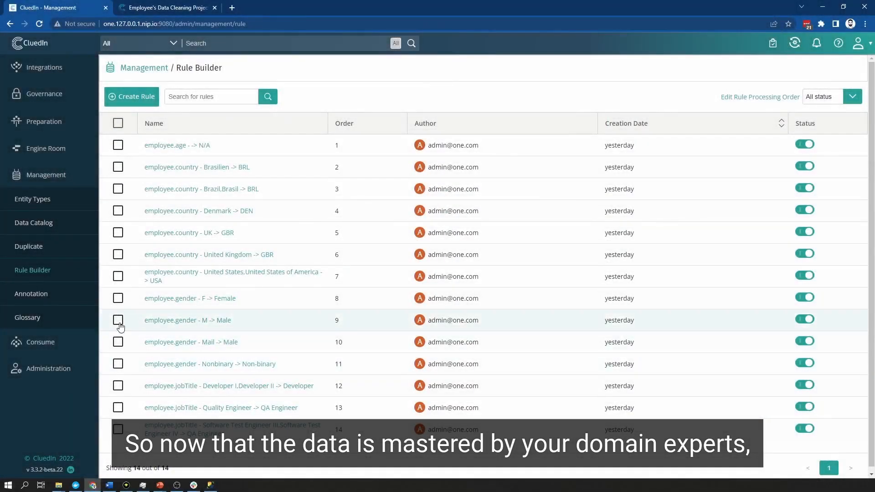
Step: In Consume, view all data streams, then list export targets and start adding a new one
click(40, 342)
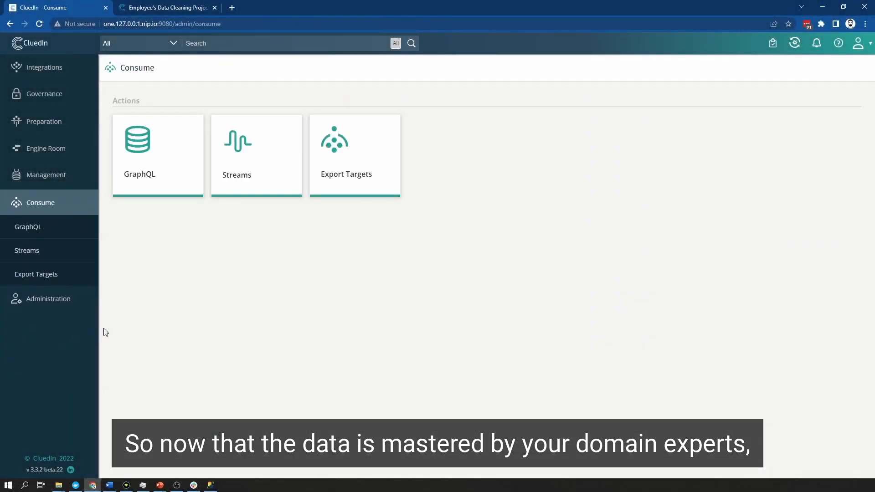
click(256, 155)
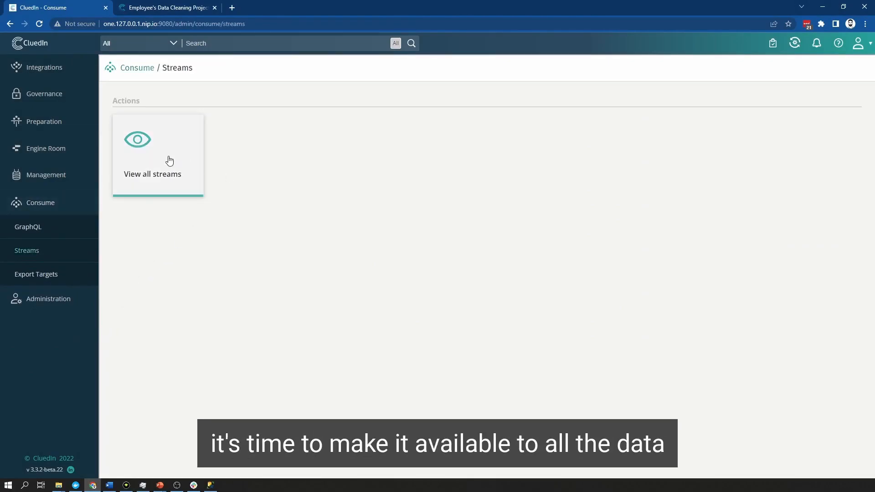
click(159, 155)
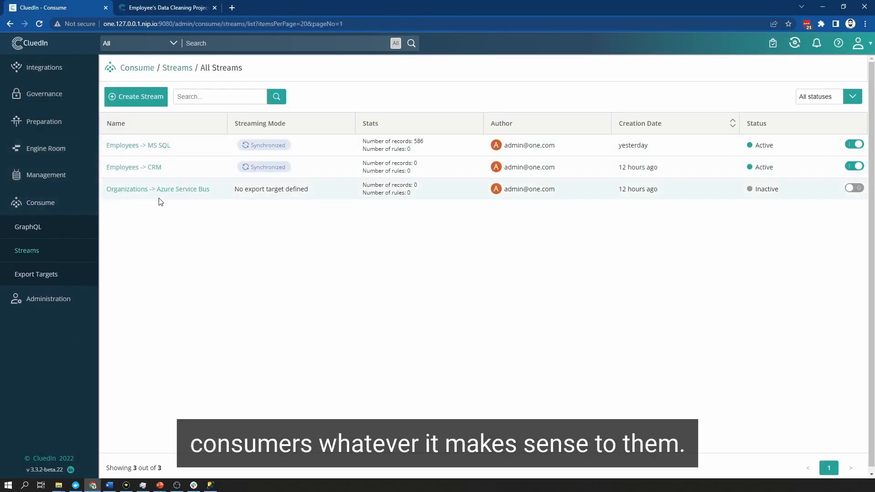
click(37, 274)
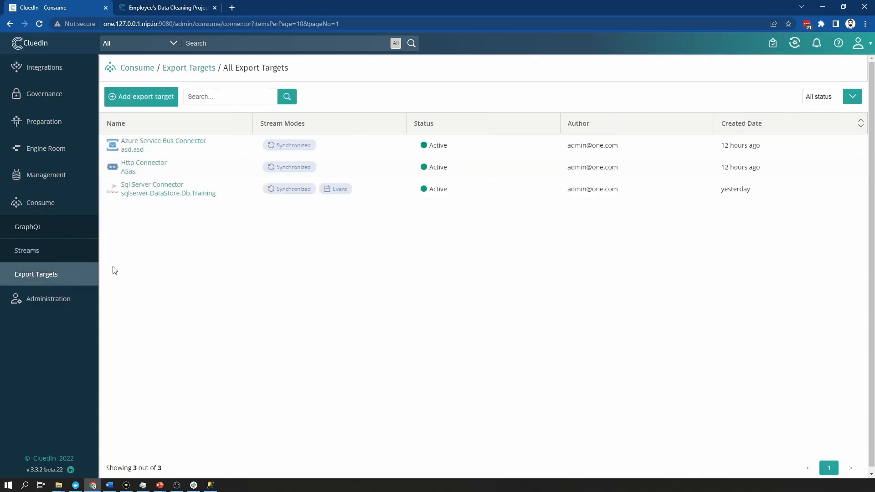
click(141, 97)
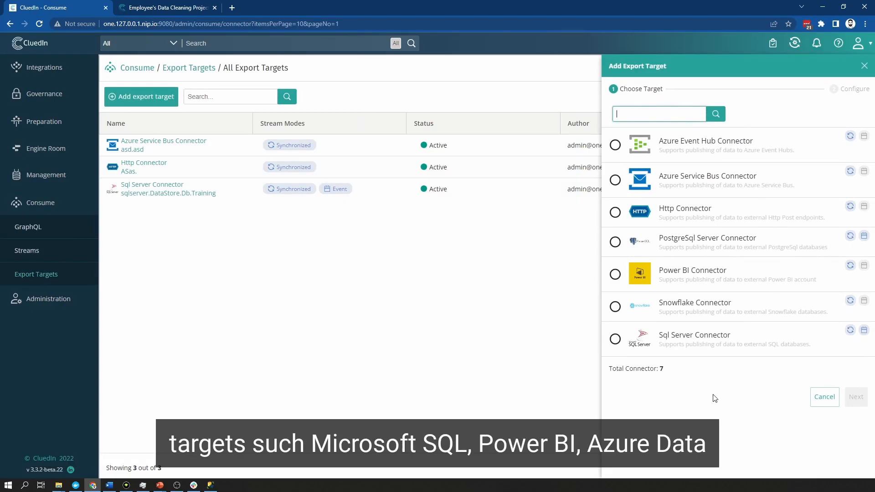
mouse_move(643, 328)
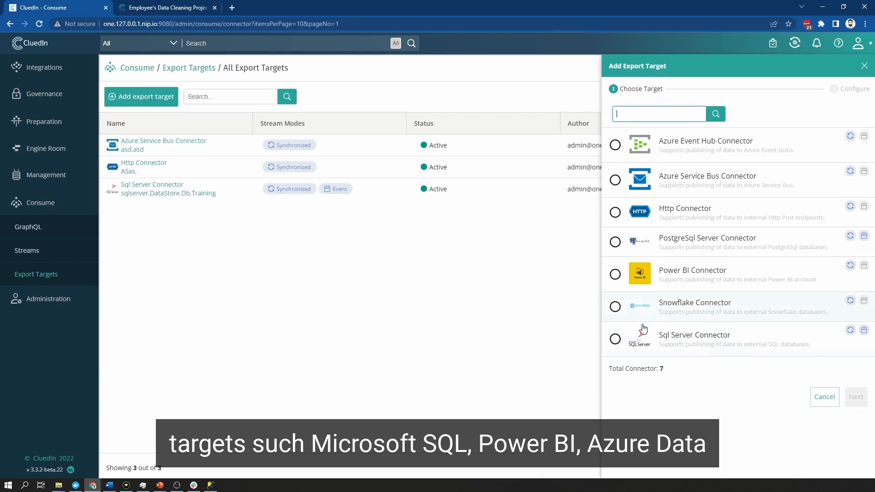
mouse_move(701, 295)
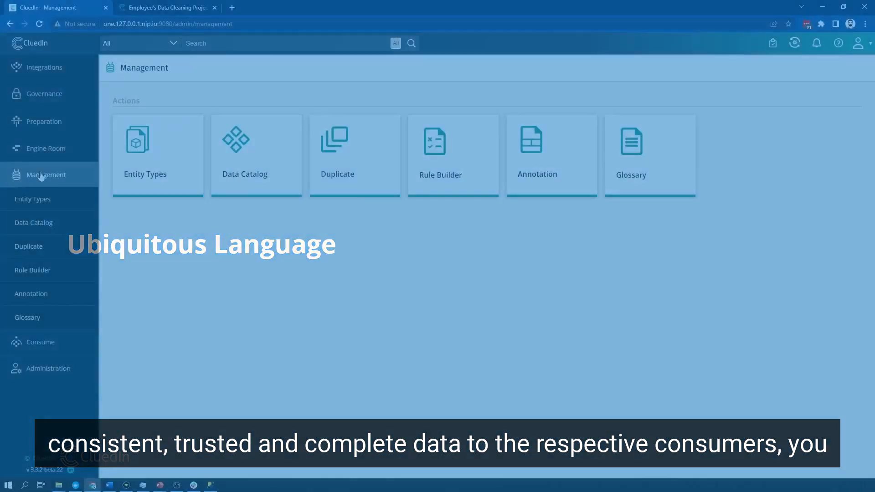
Step: View the Top Customers term's Matches, which list no matching records
click(27, 317)
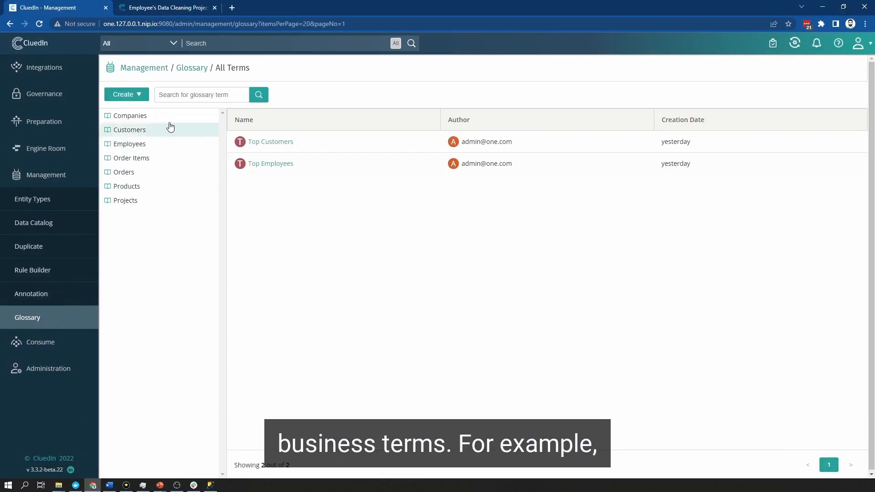
click(271, 142)
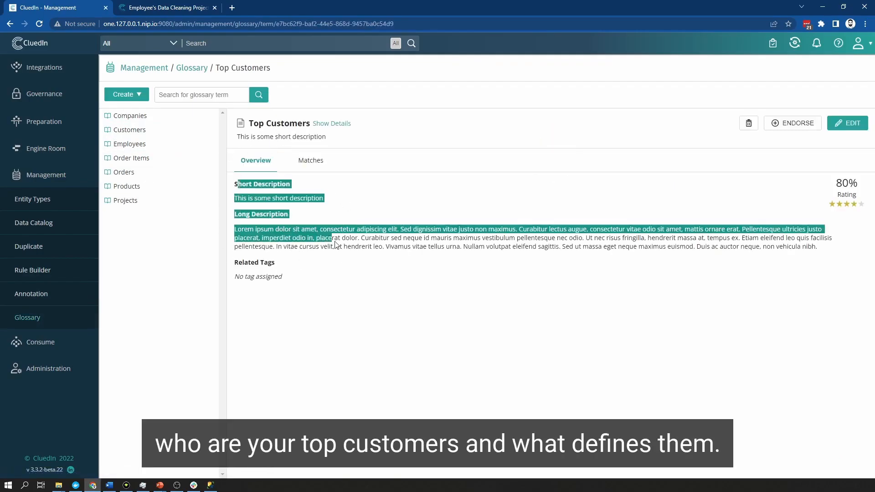
click(308, 160)
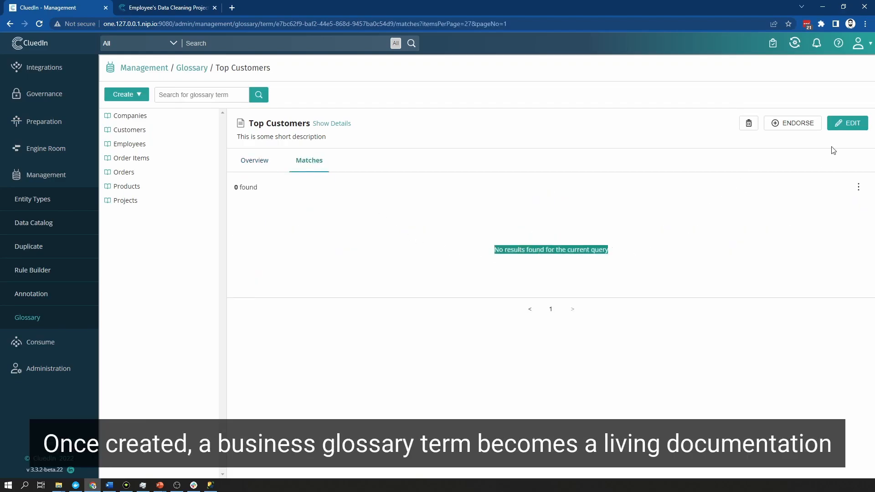
Step: Add an empty condition row under the person.rfmScore equals 1 rule while editing the term
click(848, 122)
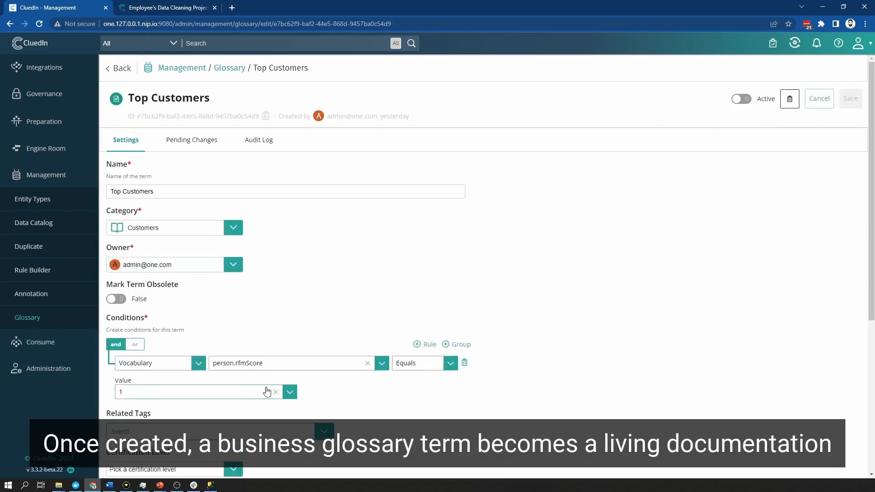
scroll(down, 3)
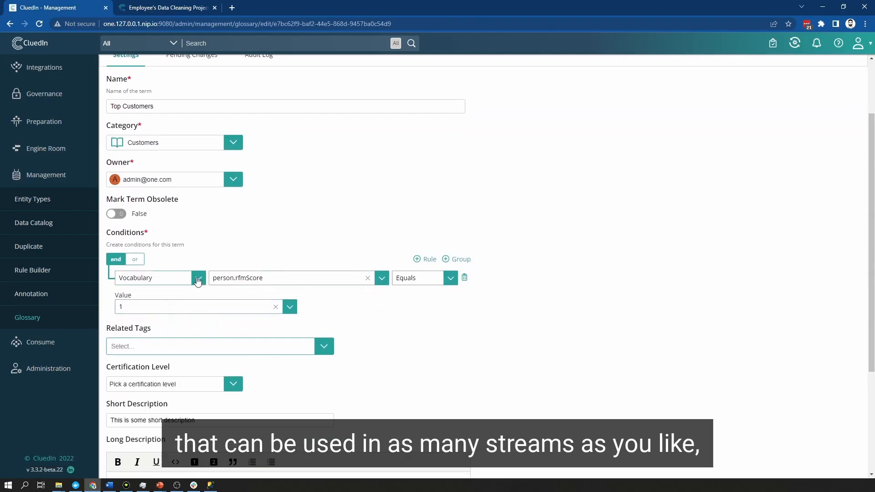
scroll(down, 3)
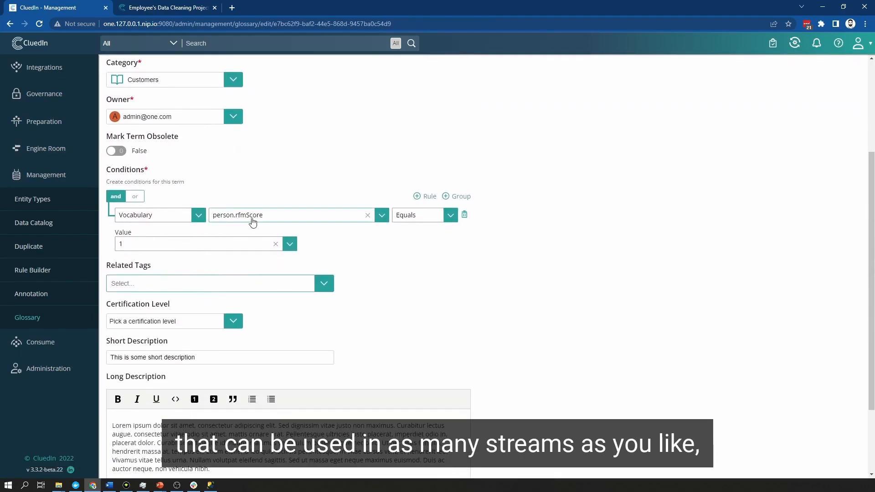
mouse_move(498, 276)
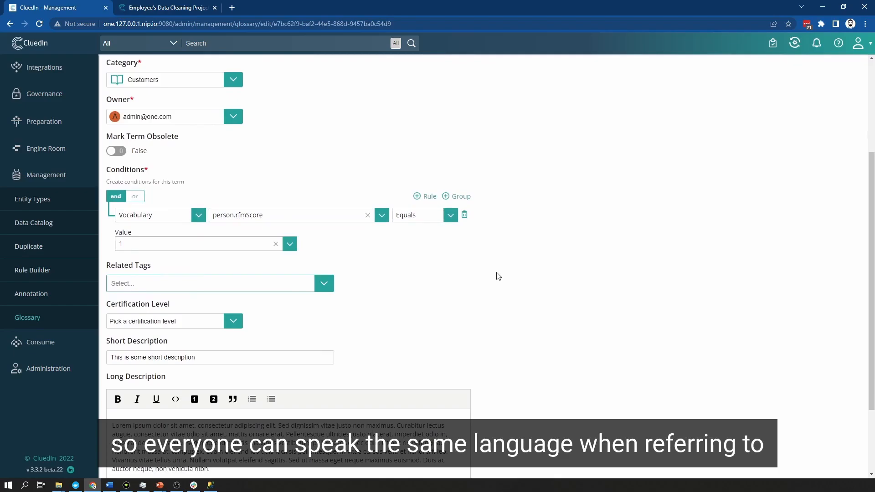
click(425, 196)
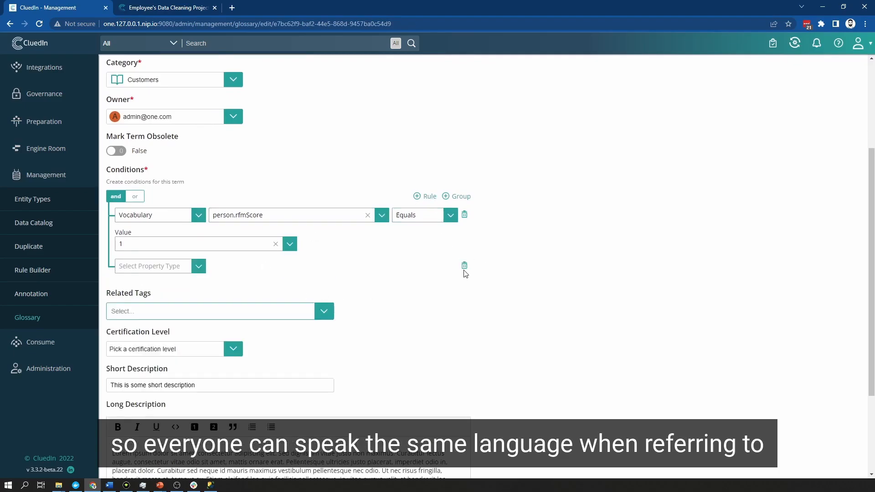